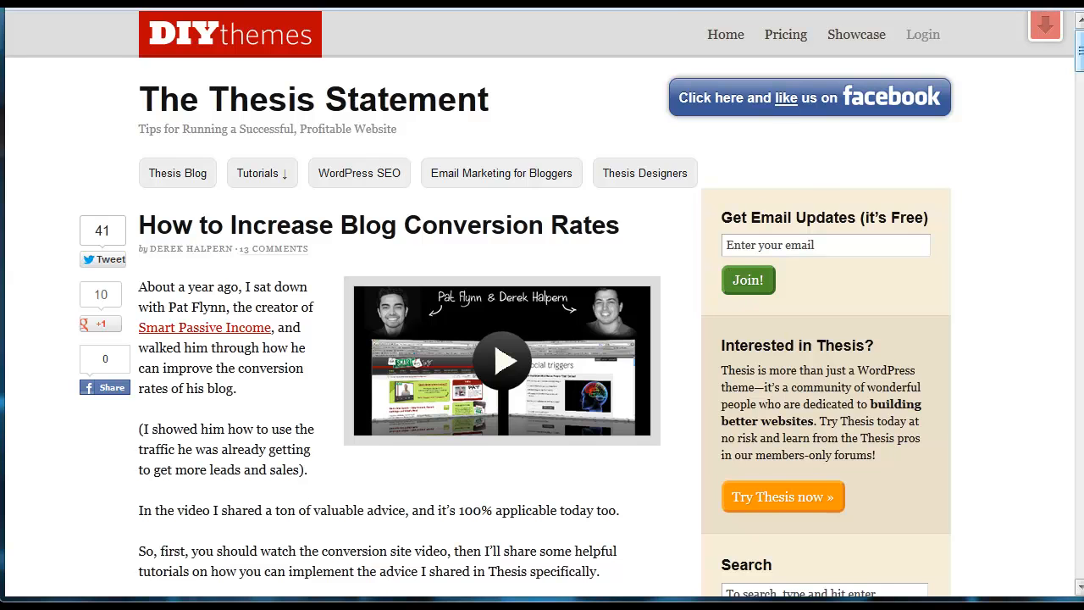
# Scroll through the DIYthemes blog conversion post before loading serpcontest.com.
pyautogui.scroll(-3)
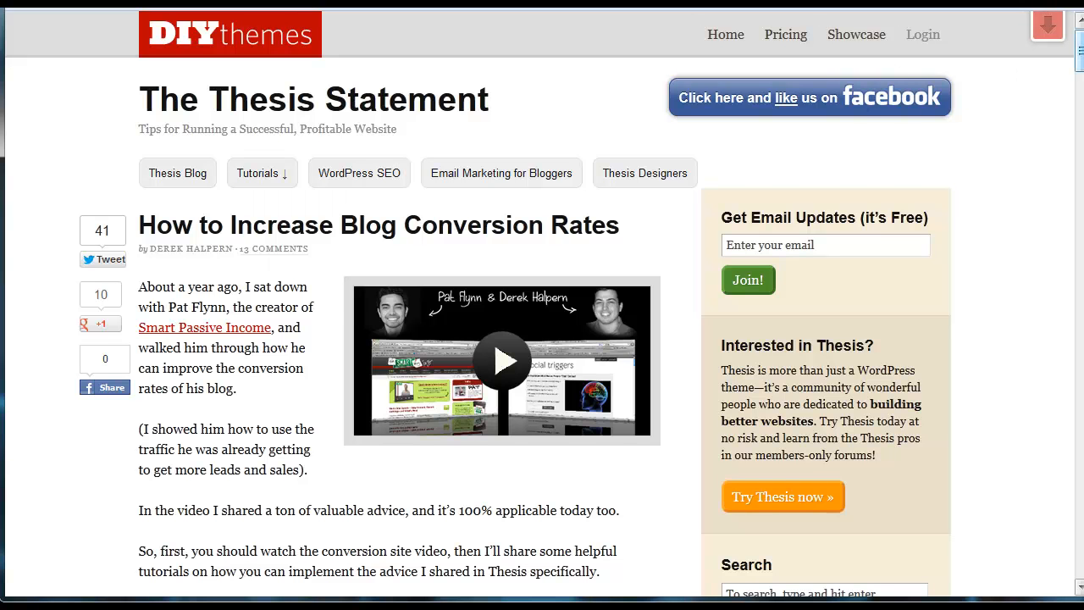
pyautogui.scroll(-3)
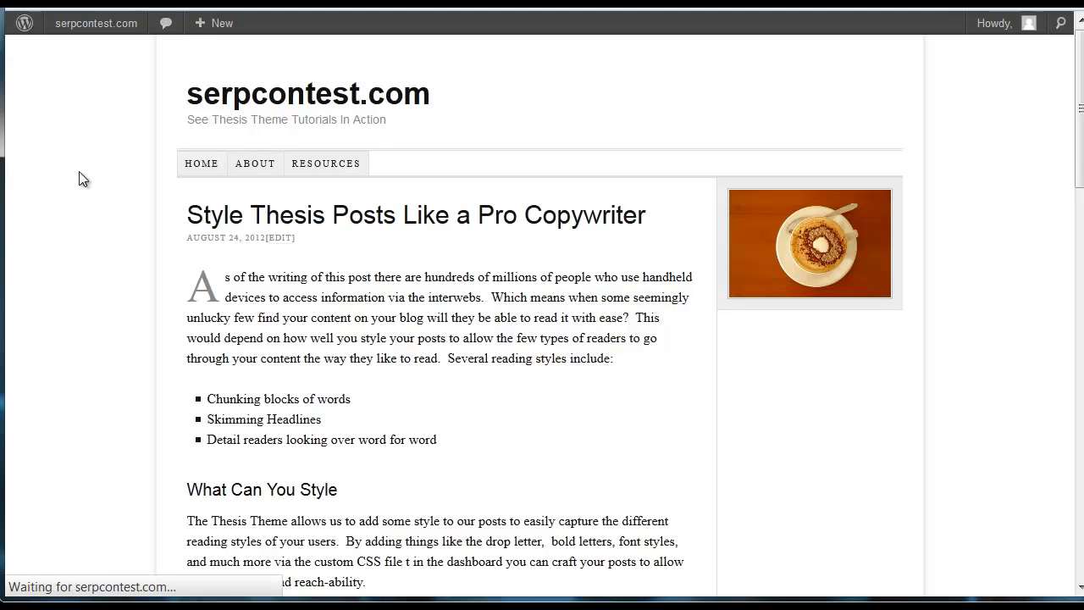
# Go to the About page and scroll to the [insert email optin] placeholder near its end.
pyautogui.click(255, 163)
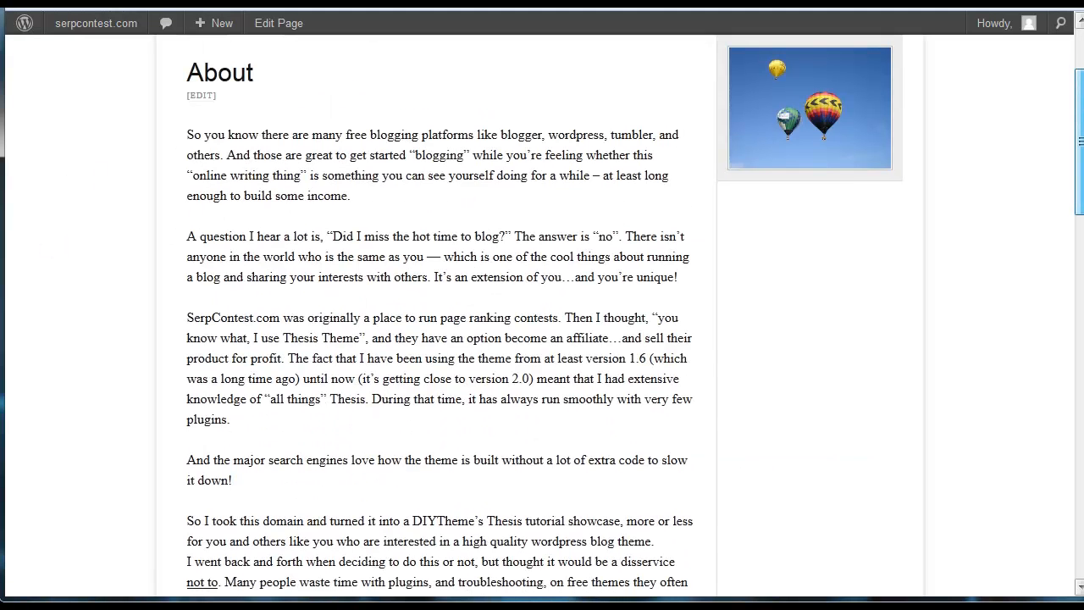
pyautogui.scroll(-3)
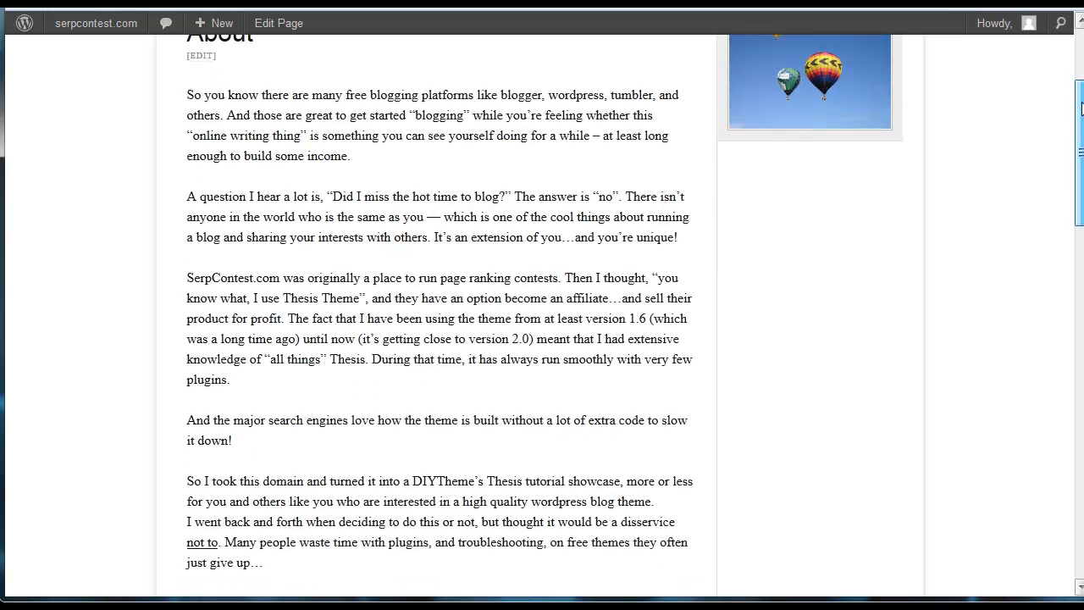
pyautogui.scroll(-3)
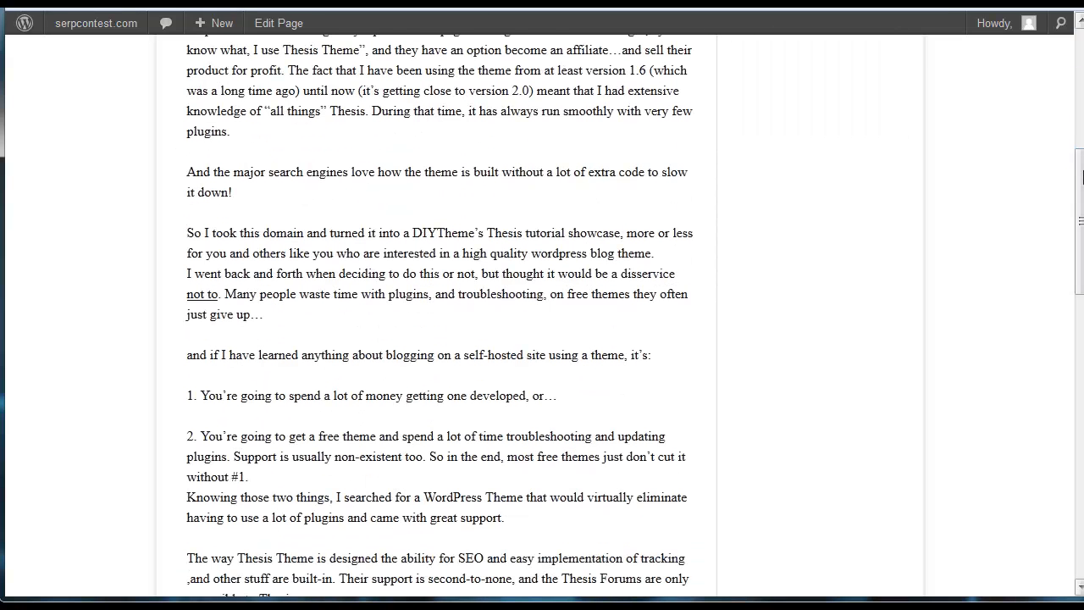
pyautogui.scroll(-3)
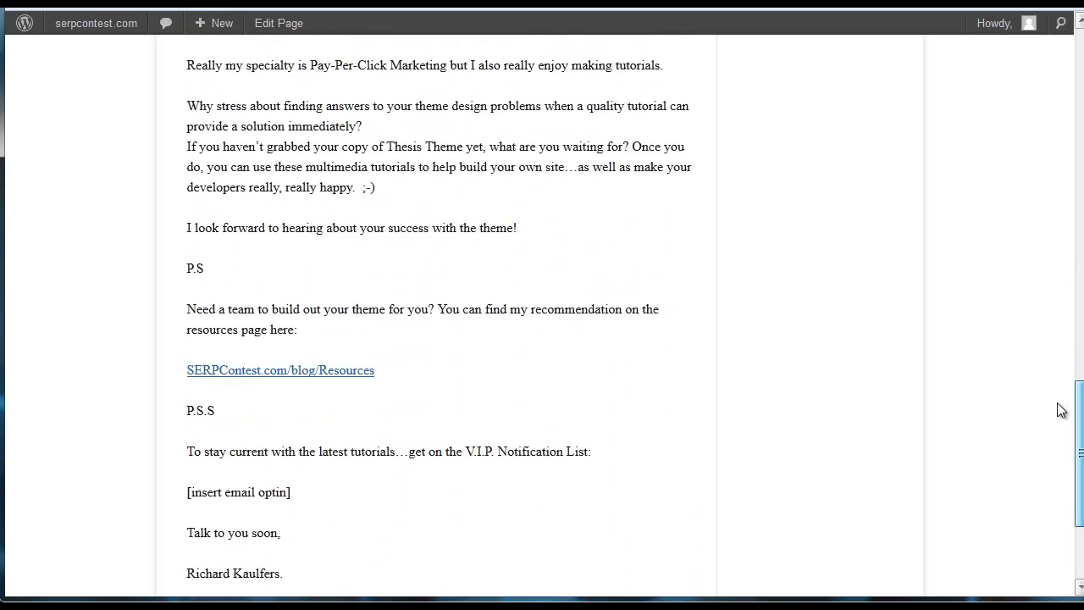
pyautogui.scroll(-3)
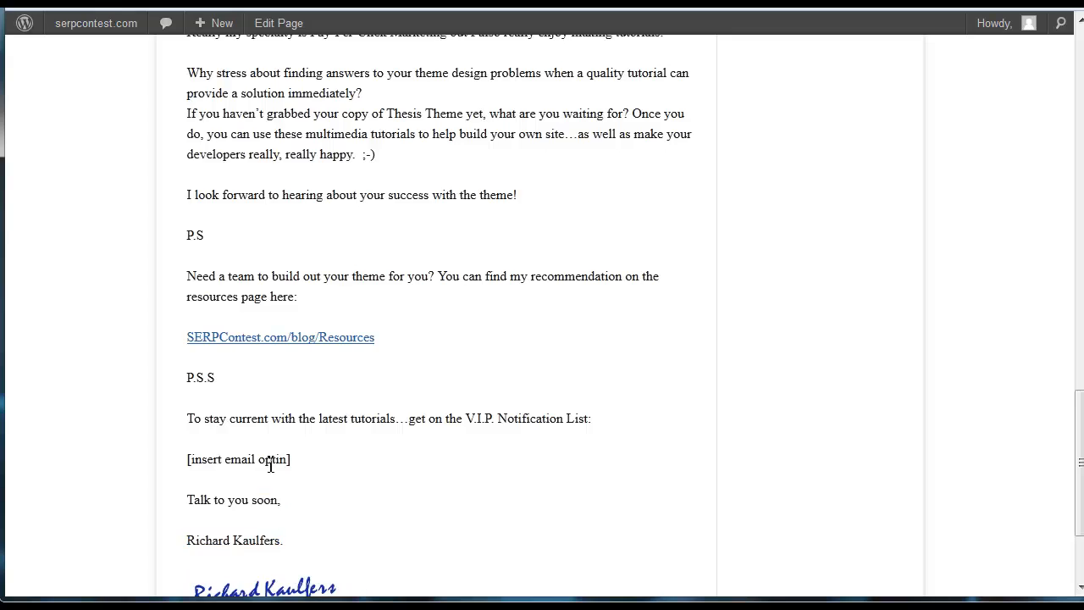
pyautogui.scroll(3)
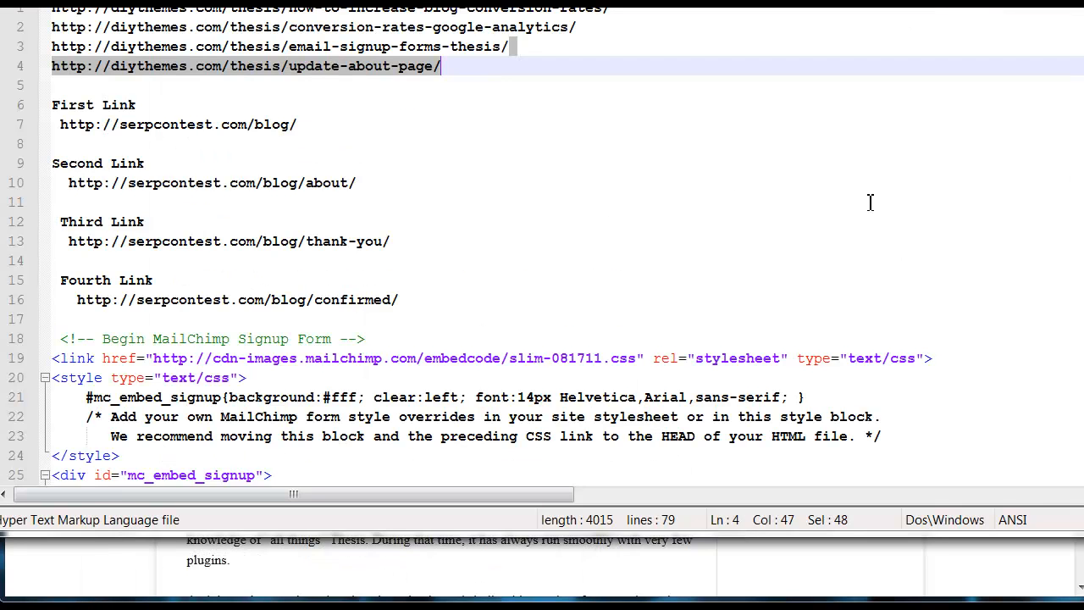
# Scroll the notes file down to the MailChimp Signup Form code.
pyautogui.scroll(-3)
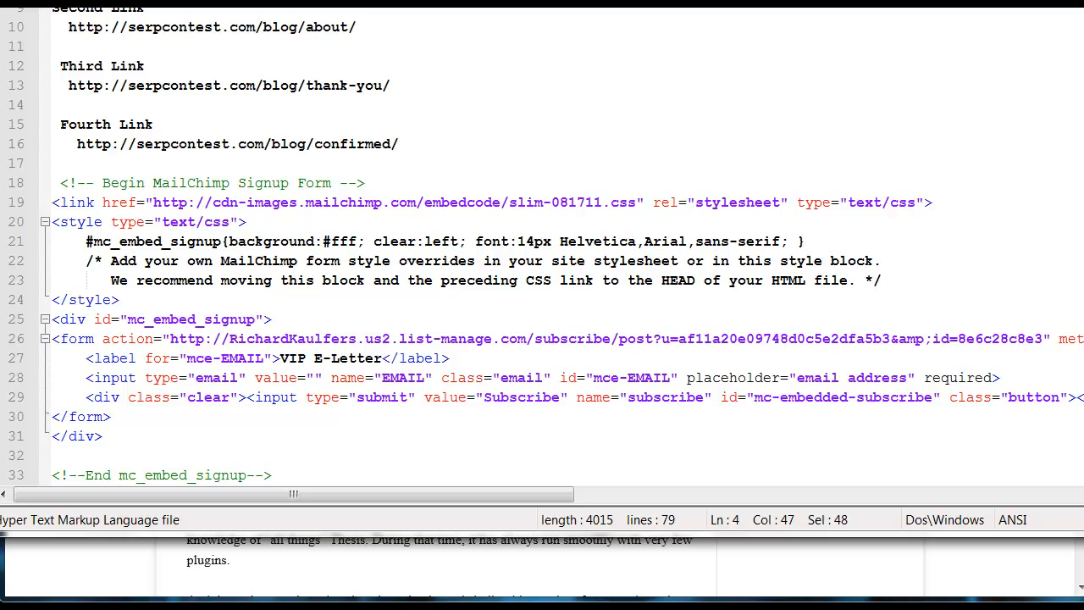
pyautogui.scroll(-3)
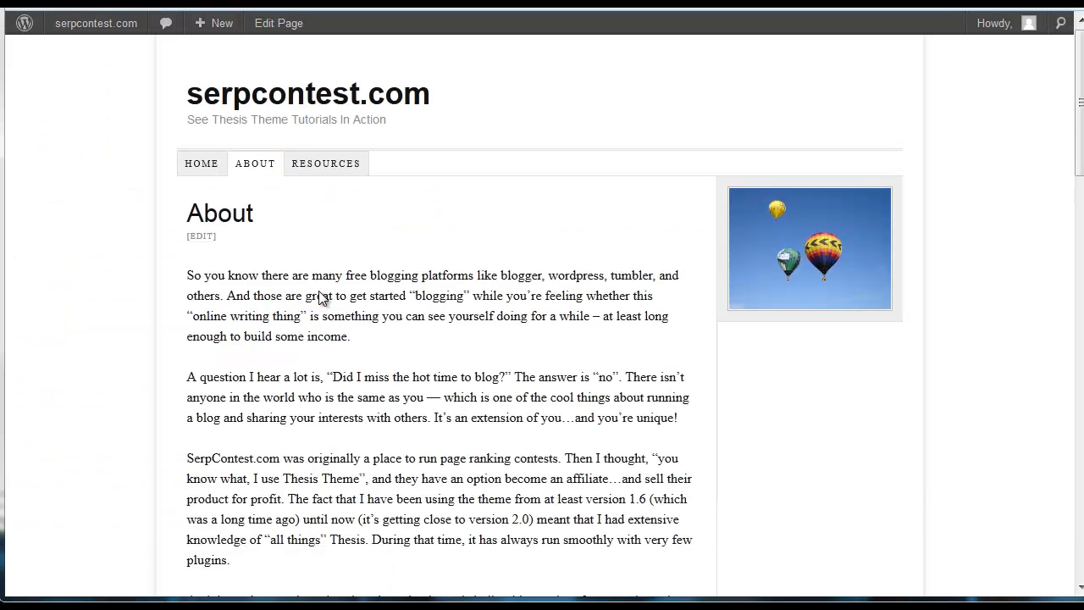
pyautogui.scroll(-3)
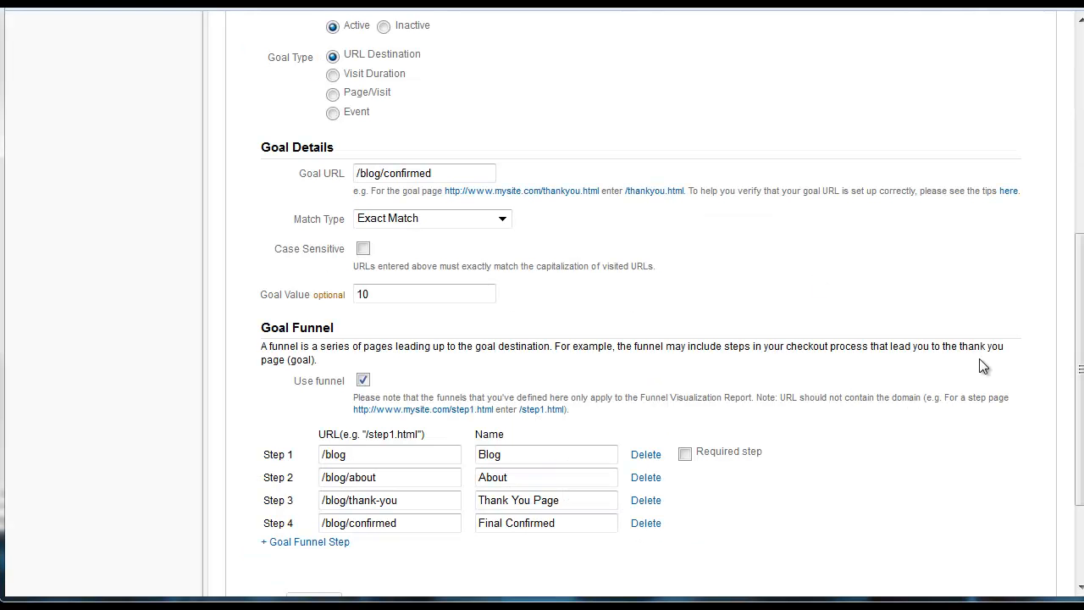
# Review Goal 1 'VIP E-Letter Sign-up' with goal URL /blog/confirmed and its funnel steps.
pyautogui.scroll(-3)
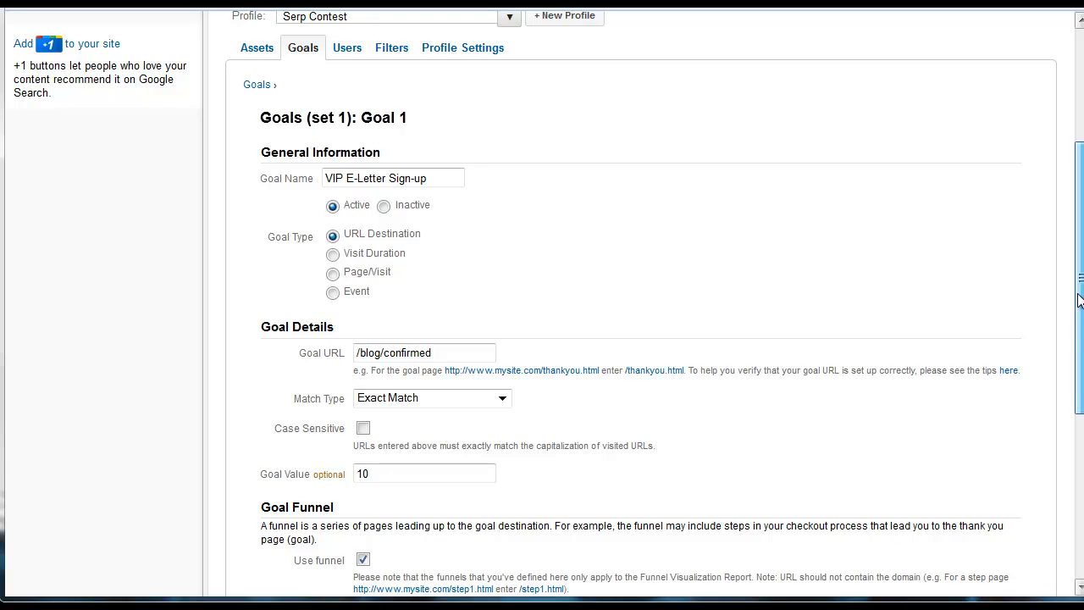
pyautogui.moveTo(854, 108)
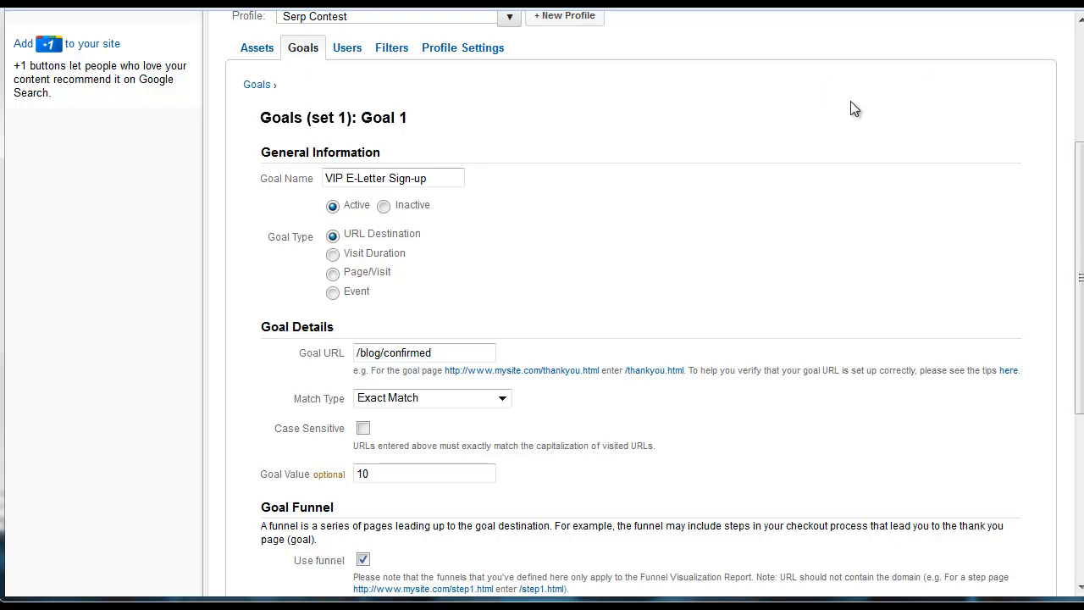
pyautogui.scroll(-3)
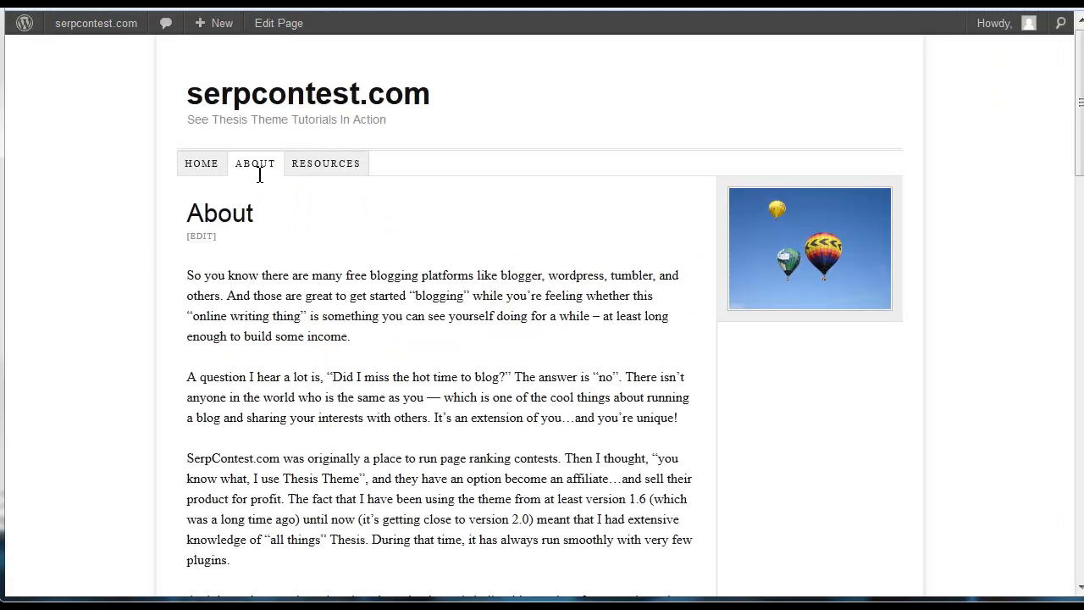
# Scroll the About page, then bring the Notepad++ MailChimp notes back up.
pyautogui.scroll(-3)
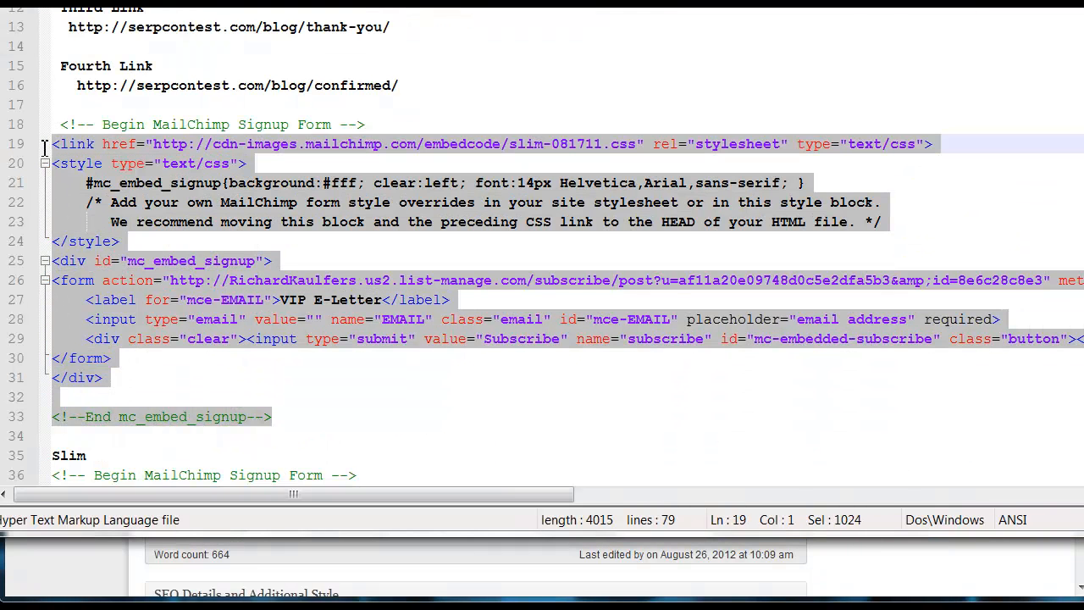
# Select and copy the MailChimp signup form code block, including its begin comment.
pyautogui.click(125, 125)
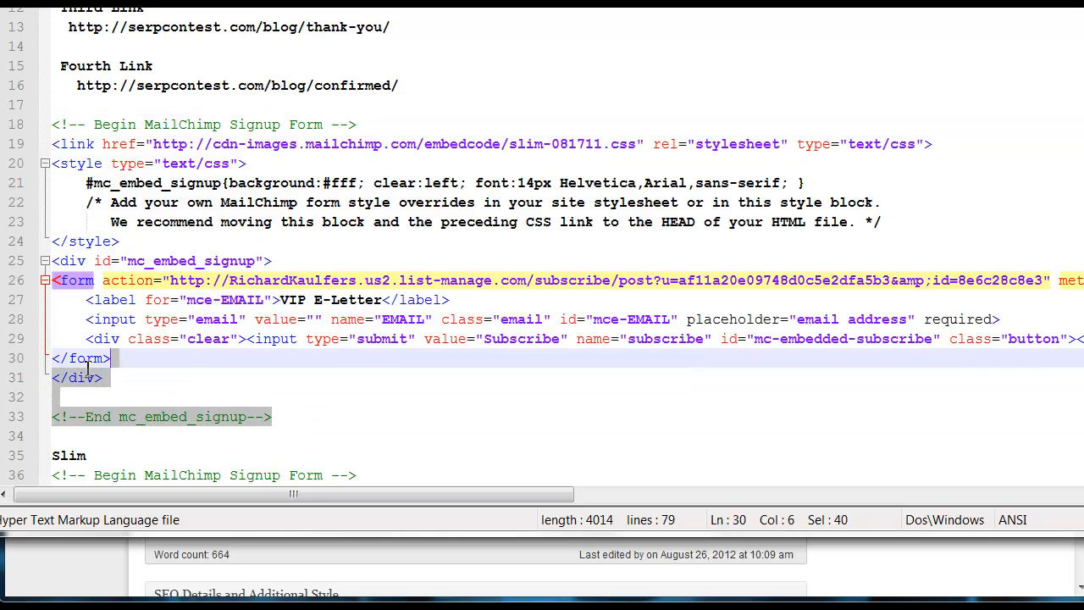
pyautogui.rightClick(93, 135)
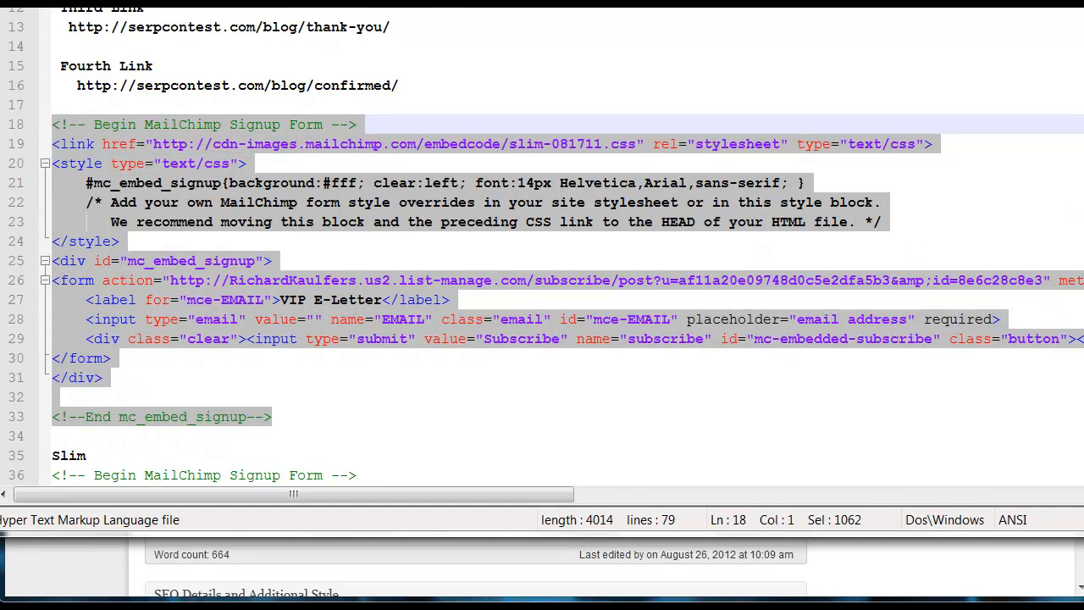
pyautogui.scroll(3)
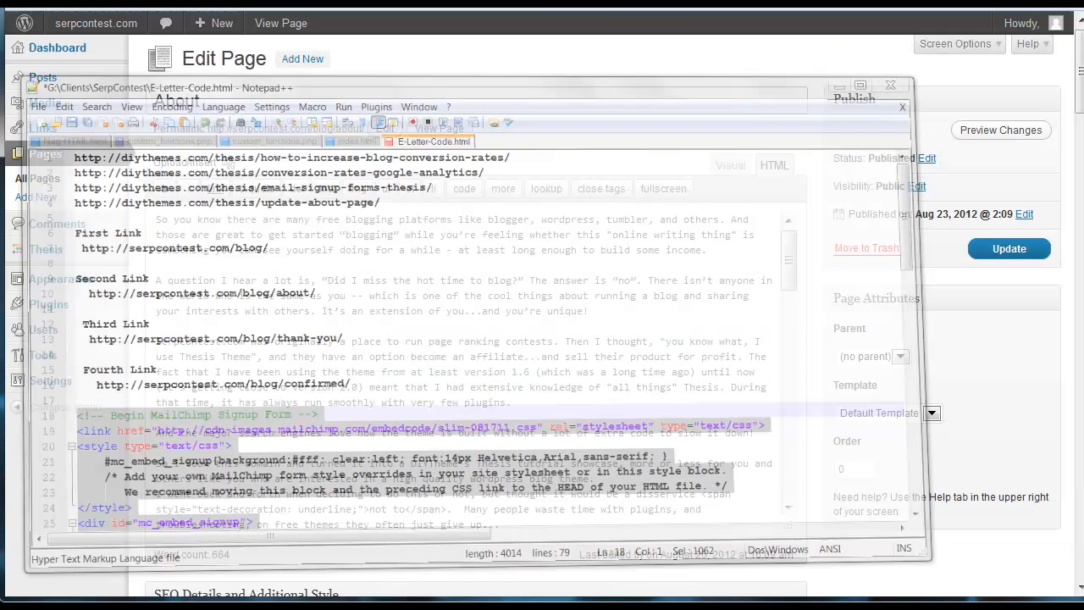
# Replace the [insert email optin] placeholder in the About page HTML with the MailChimp form code.
pyautogui.click(891, 85)
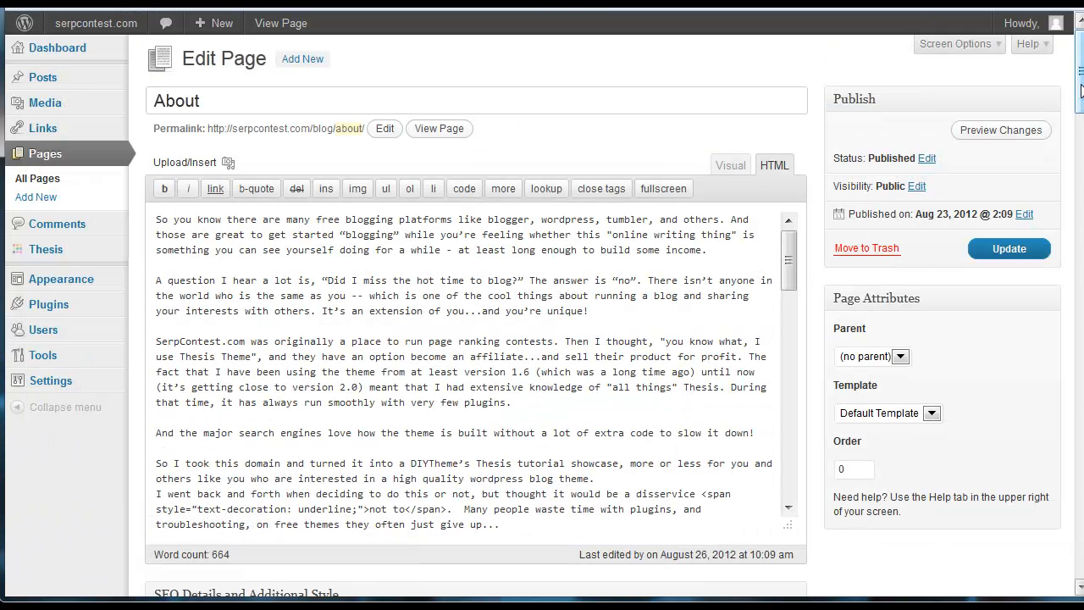
pyautogui.scroll(-3)
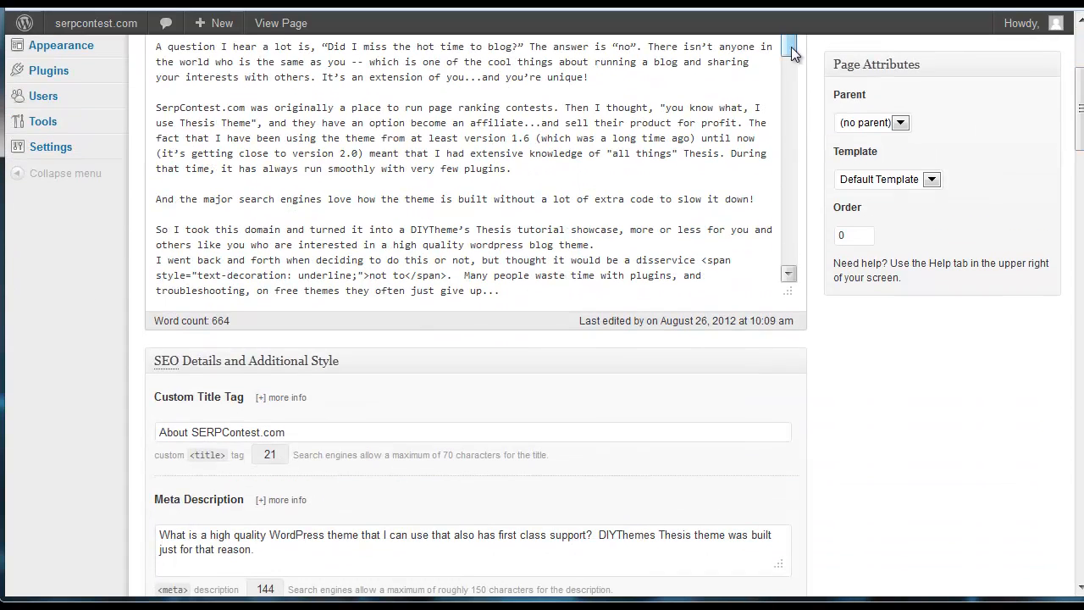
pyautogui.scroll(-3)
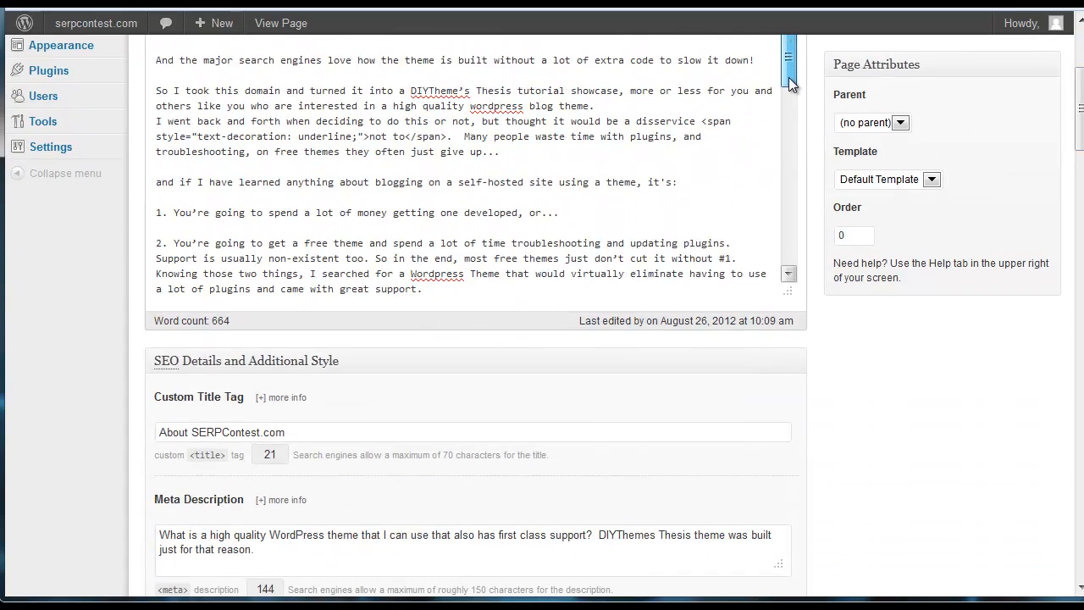
pyautogui.scroll(-3)
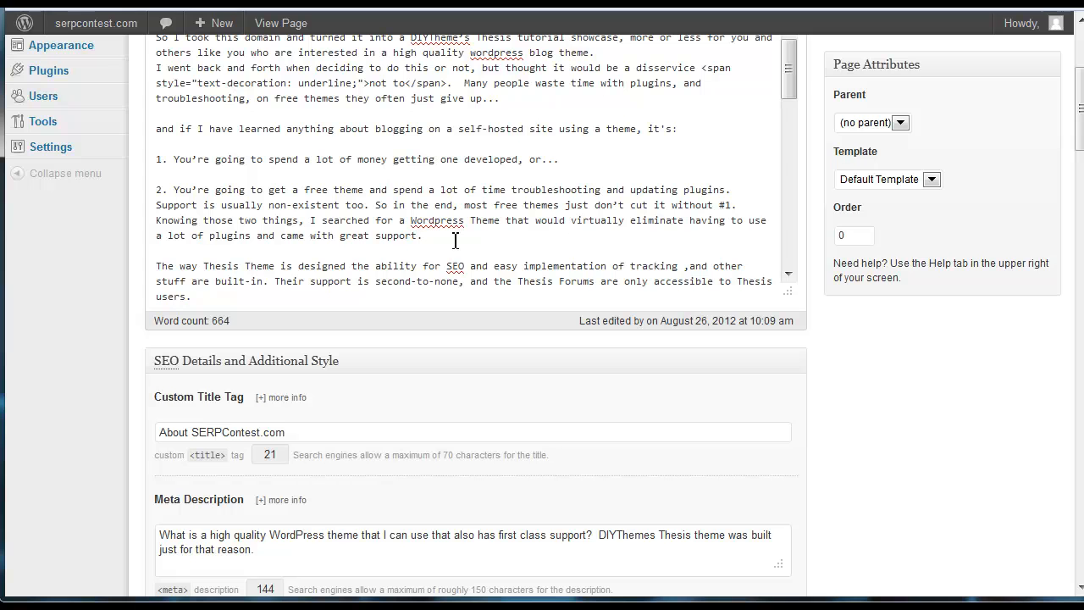
pyautogui.click(420, 235)
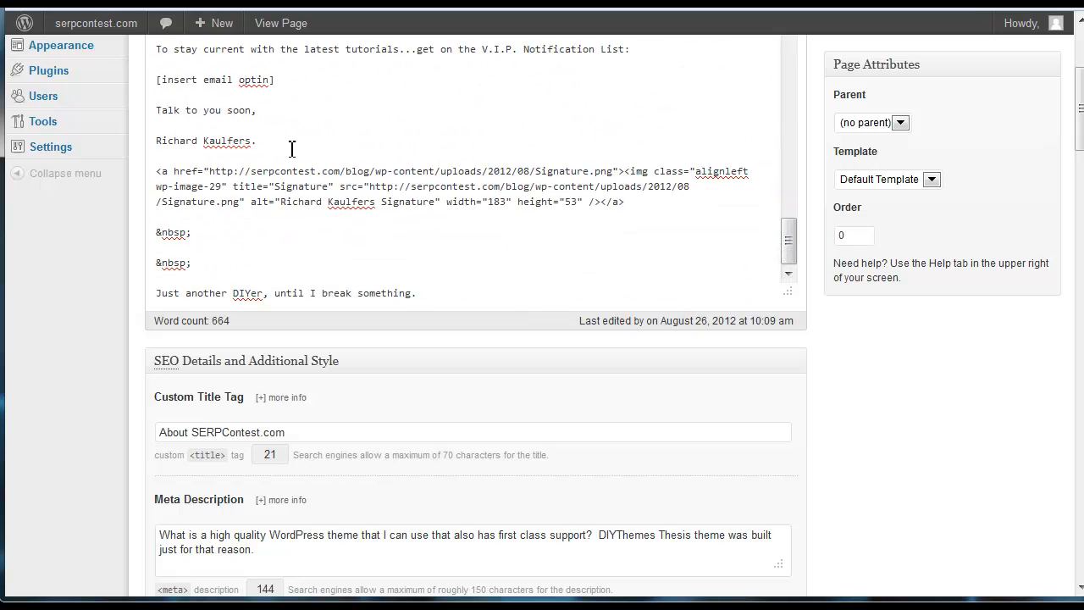
pyautogui.doubleClick(213, 80)
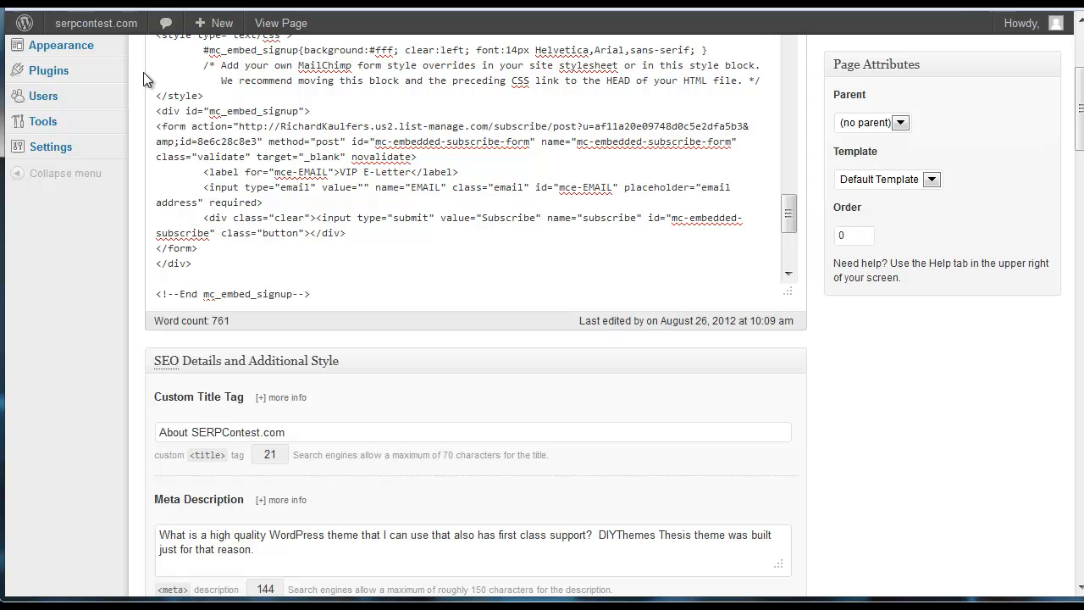
# Remove the extra &nbsp; spacer line and update the About page.
pyautogui.scroll(-3)
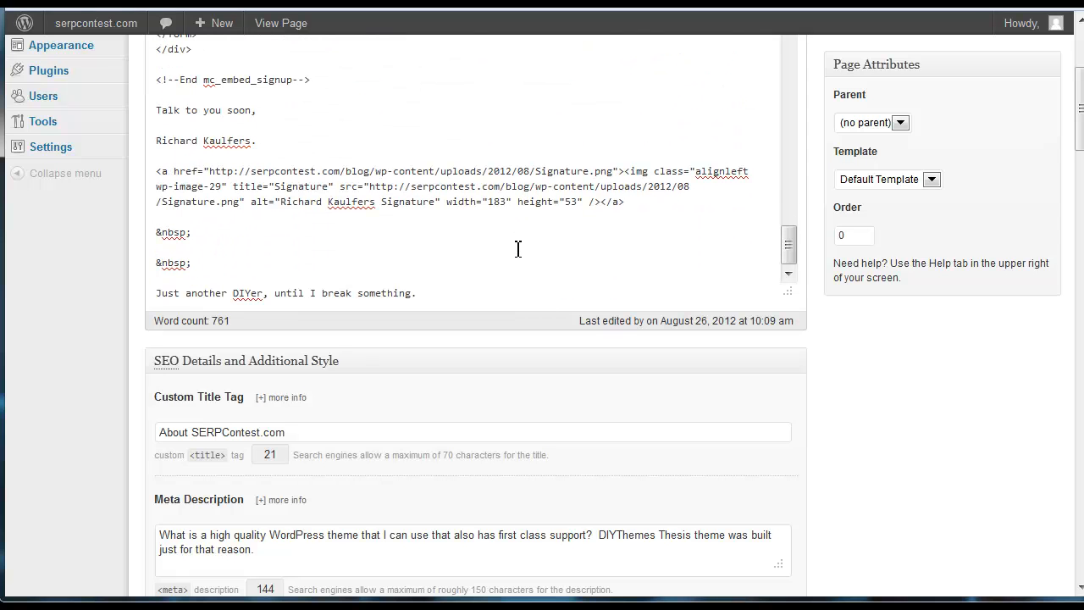
pyautogui.doubleClick(173, 263)
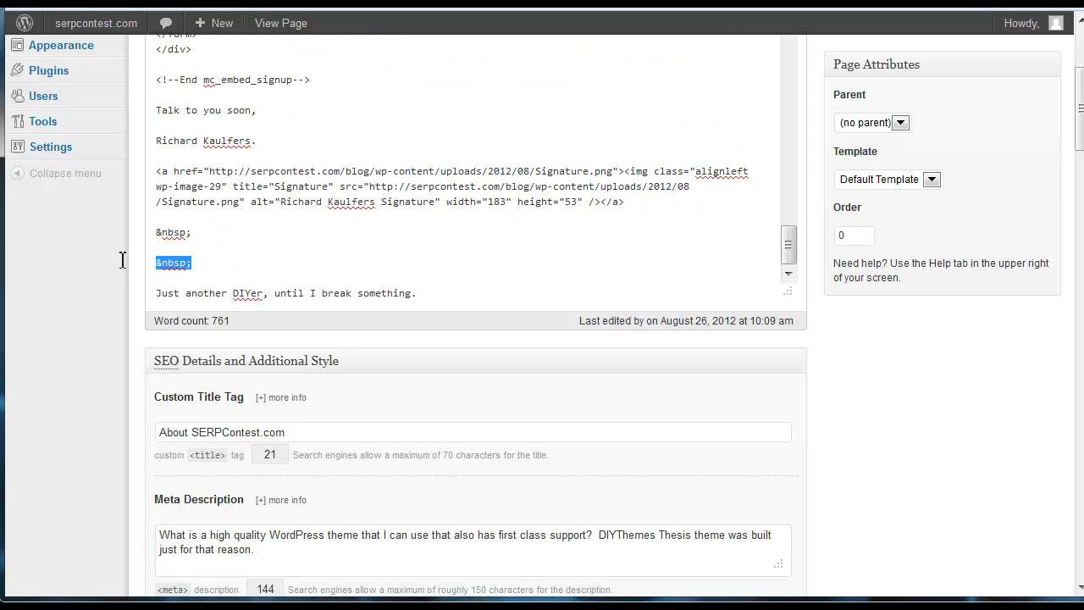
pyautogui.moveTo(122, 265)
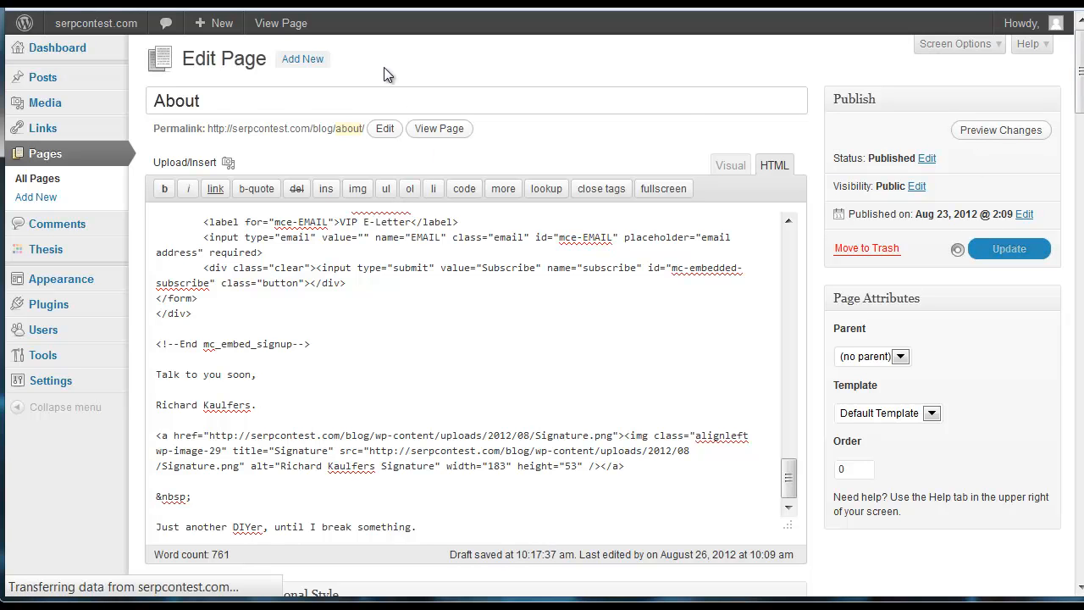
pyautogui.click(1009, 248)
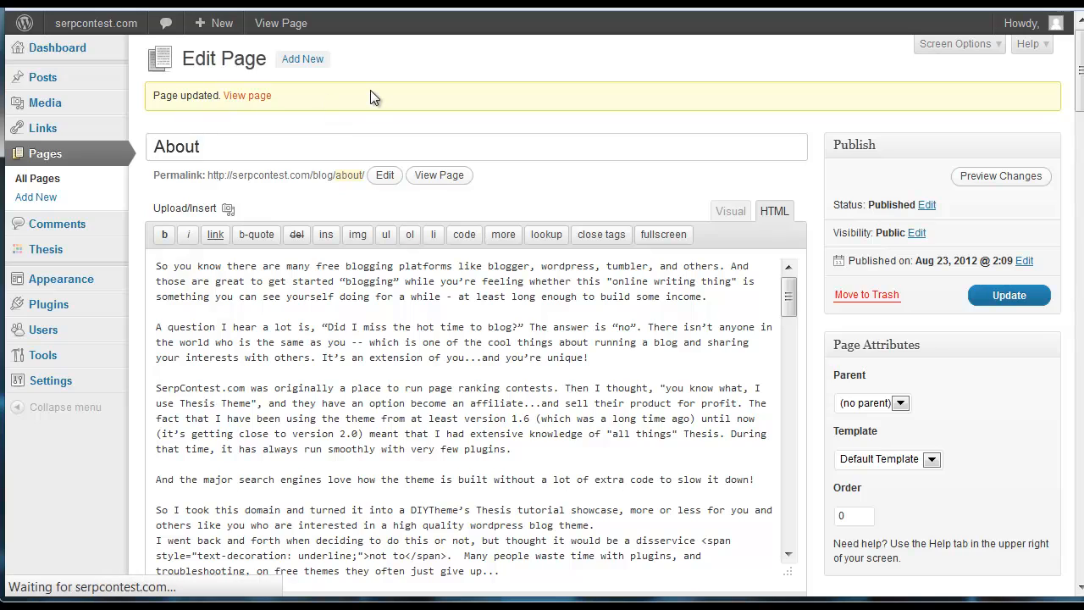
# View the live About page and scroll to the VIP E-Letter signup form's email field.
pyautogui.click(247, 95)
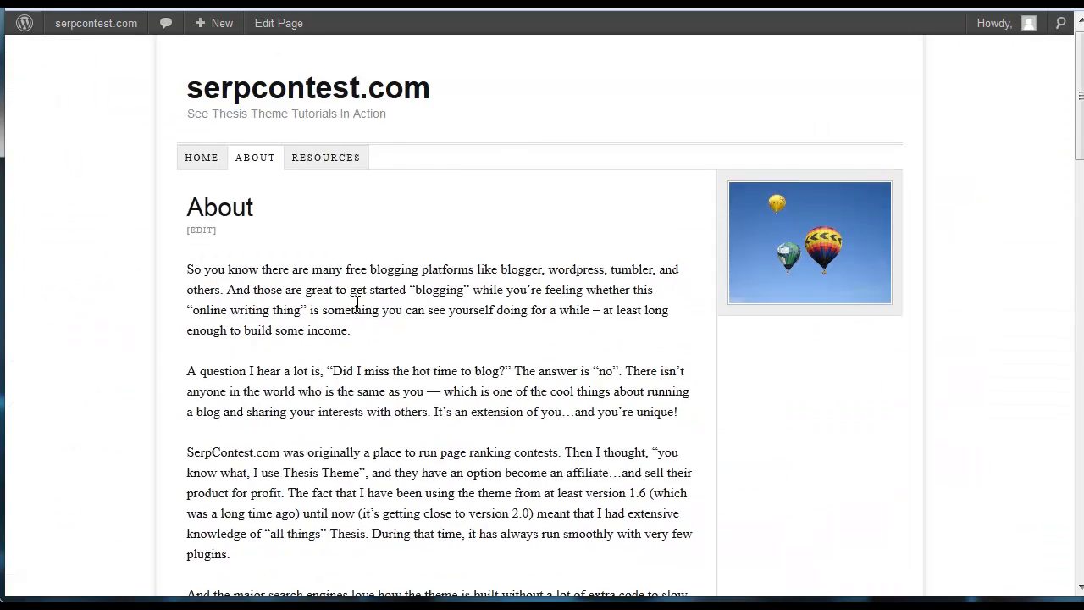
pyautogui.scroll(-3)
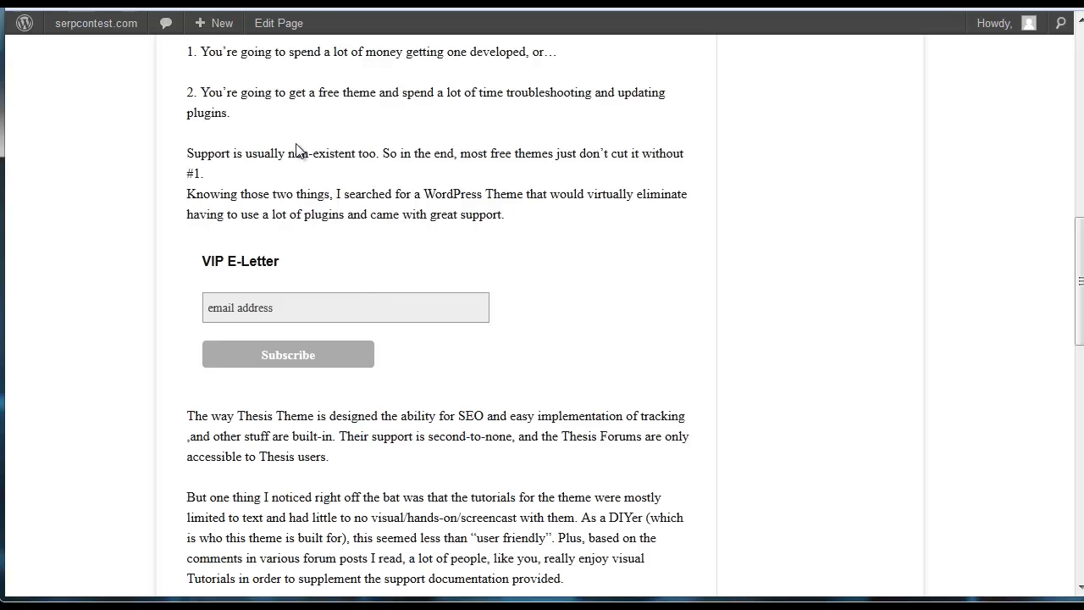
pyautogui.click(346, 307)
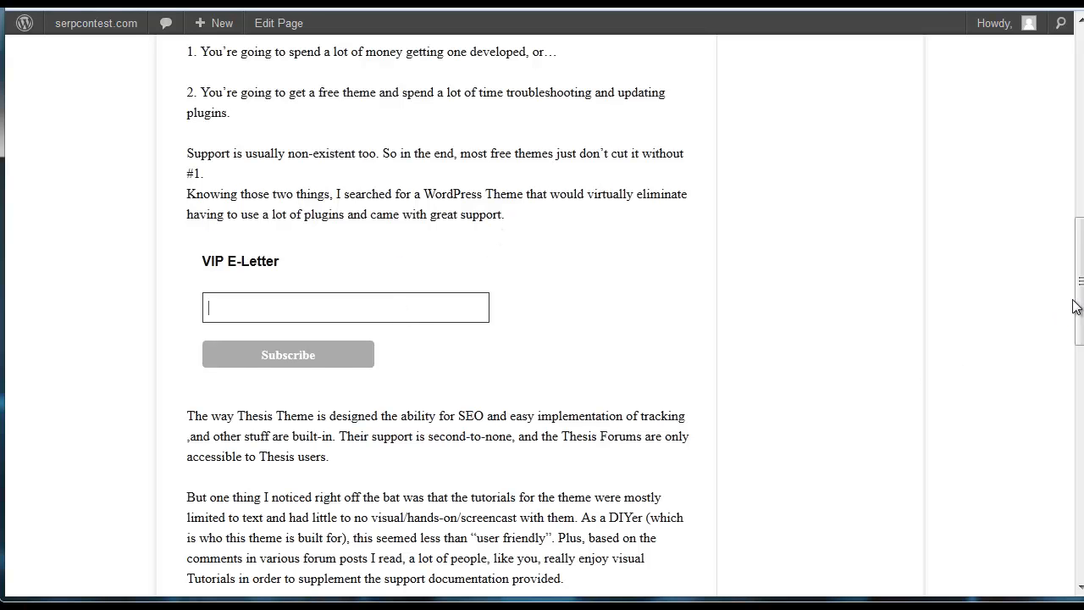
pyautogui.scroll(-3)
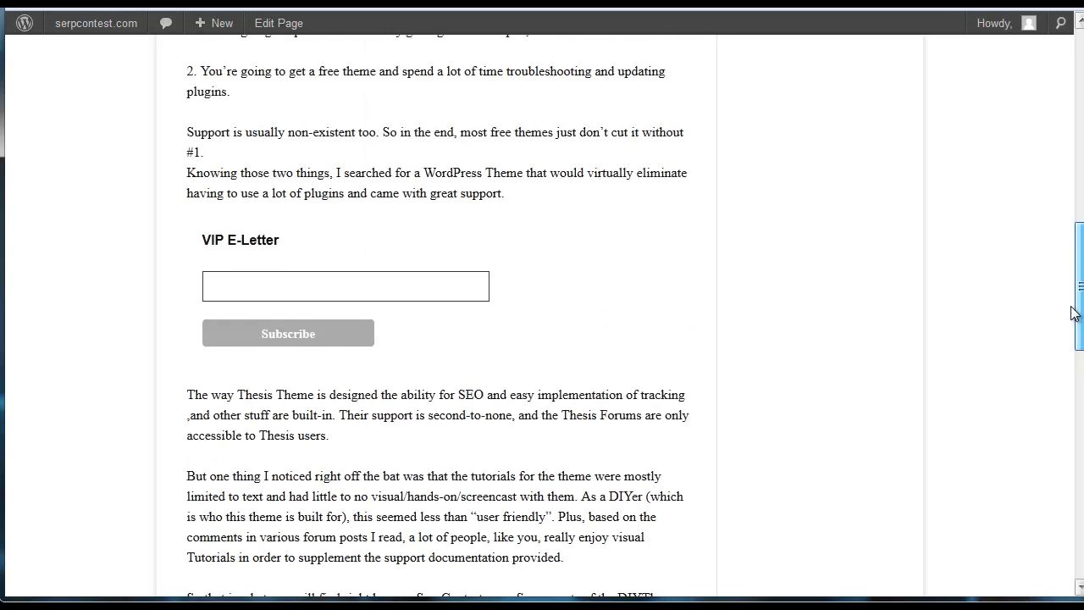
pyautogui.scroll(-3)
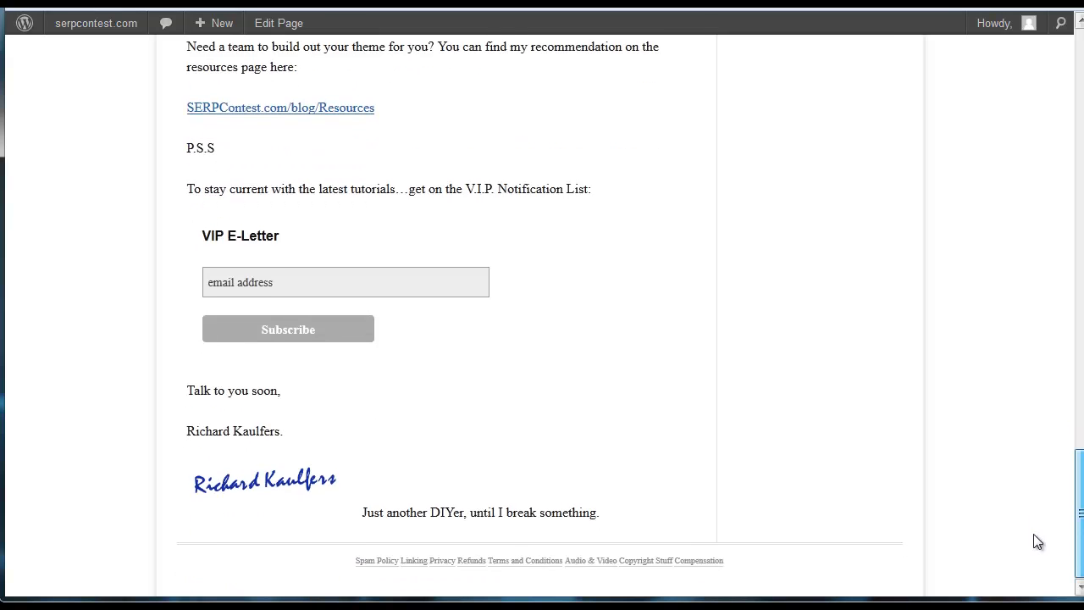
pyautogui.scroll(3)
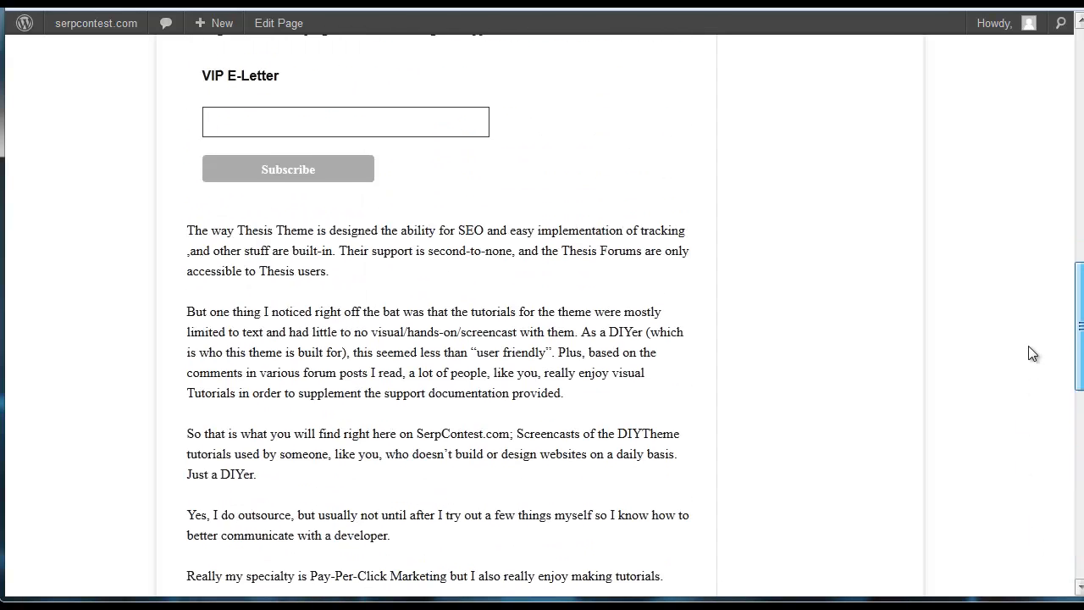
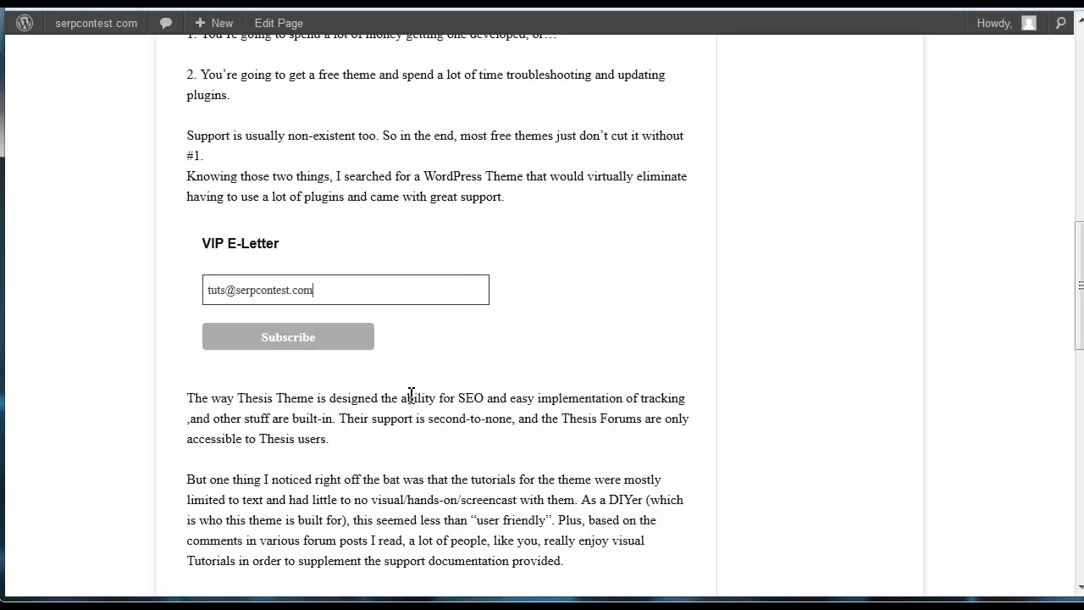
pyautogui.click(288, 335)
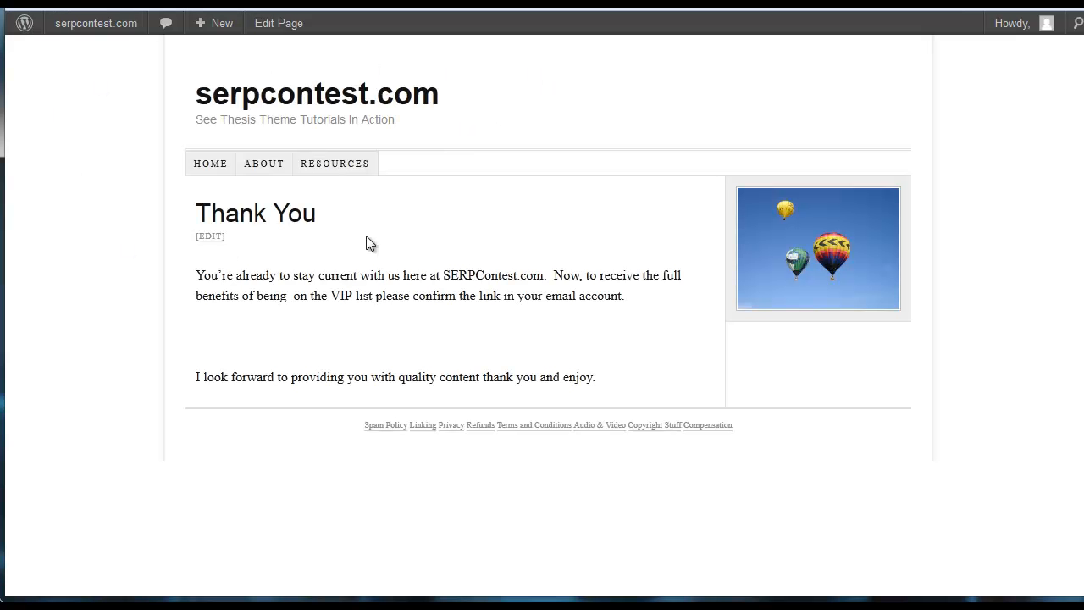
pyautogui.moveTo(203, 204)
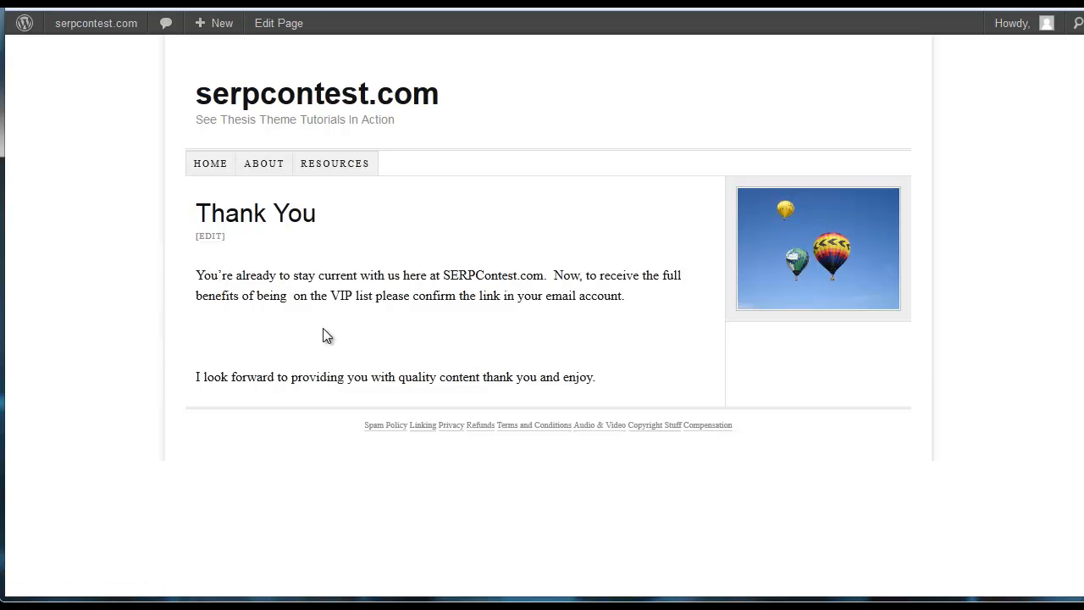
pyautogui.moveTo(383, 324)
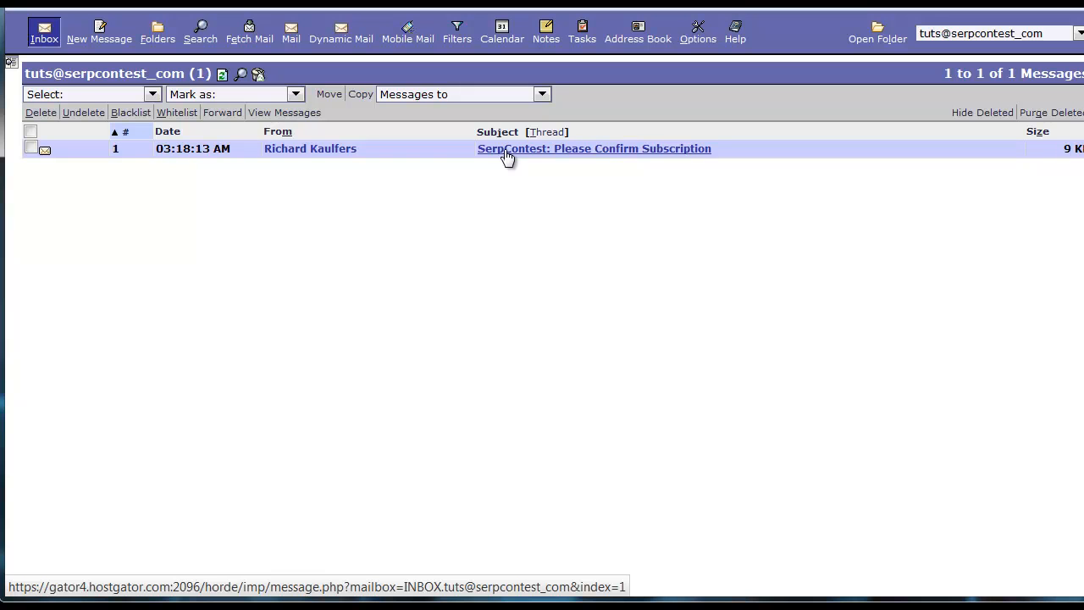
# From the 'Please Confirm Subscription' email, choose 'Yes, subscribe me to this list' to reach the Confirmed page.
pyautogui.click(593, 149)
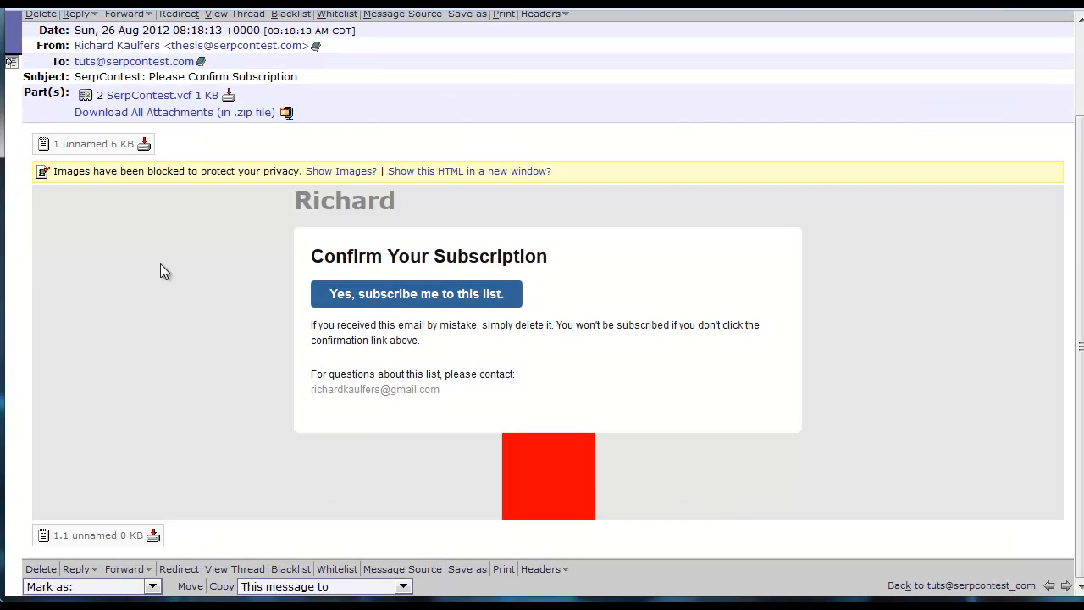
pyautogui.click(417, 293)
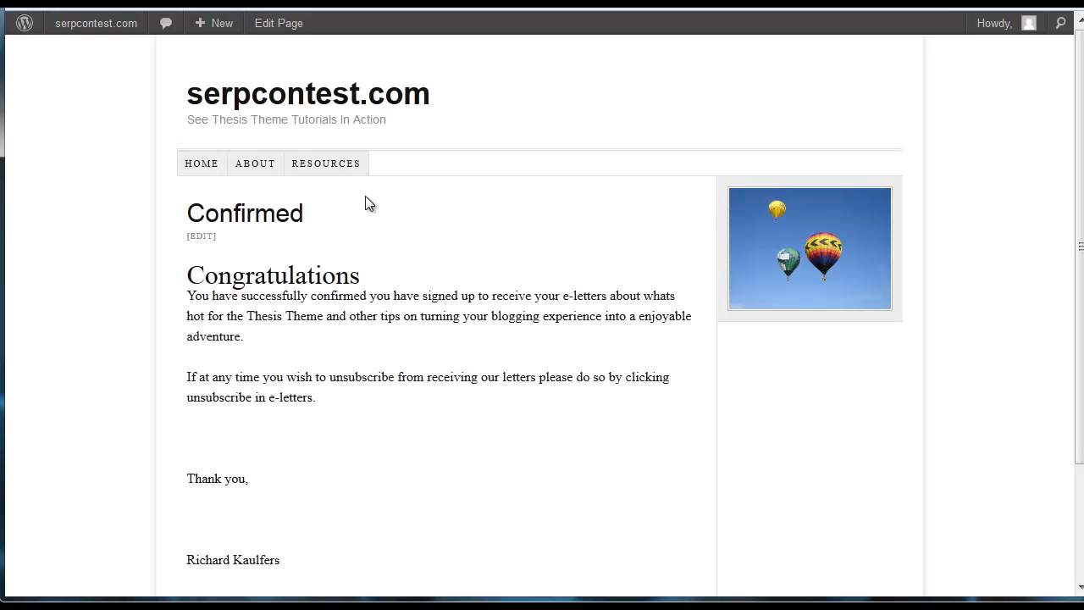
pyautogui.moveTo(468, 291)
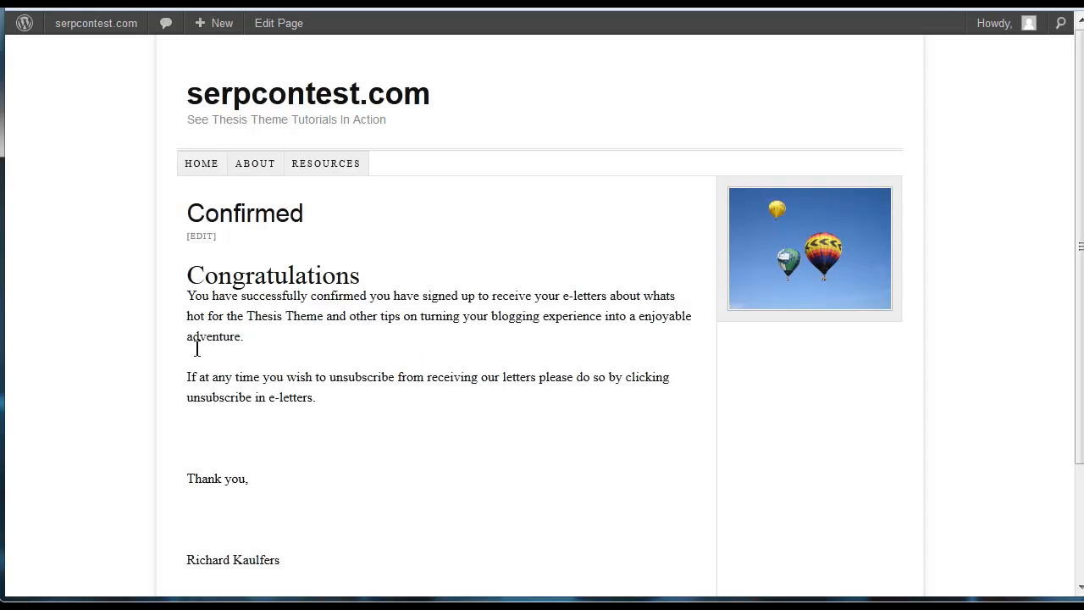
pyautogui.scroll(-3)
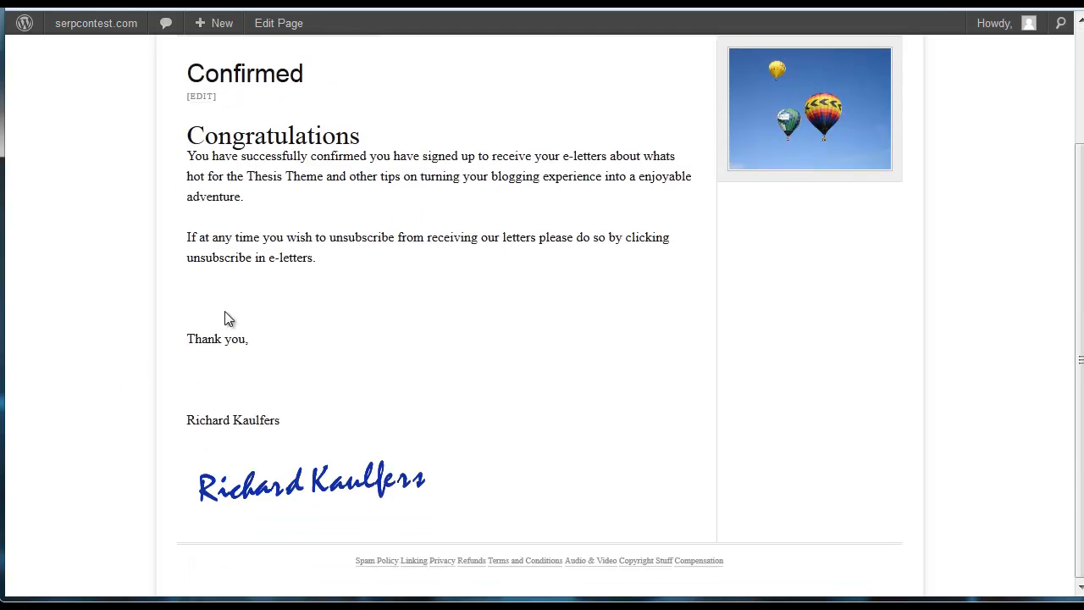
pyautogui.moveTo(315, 363)
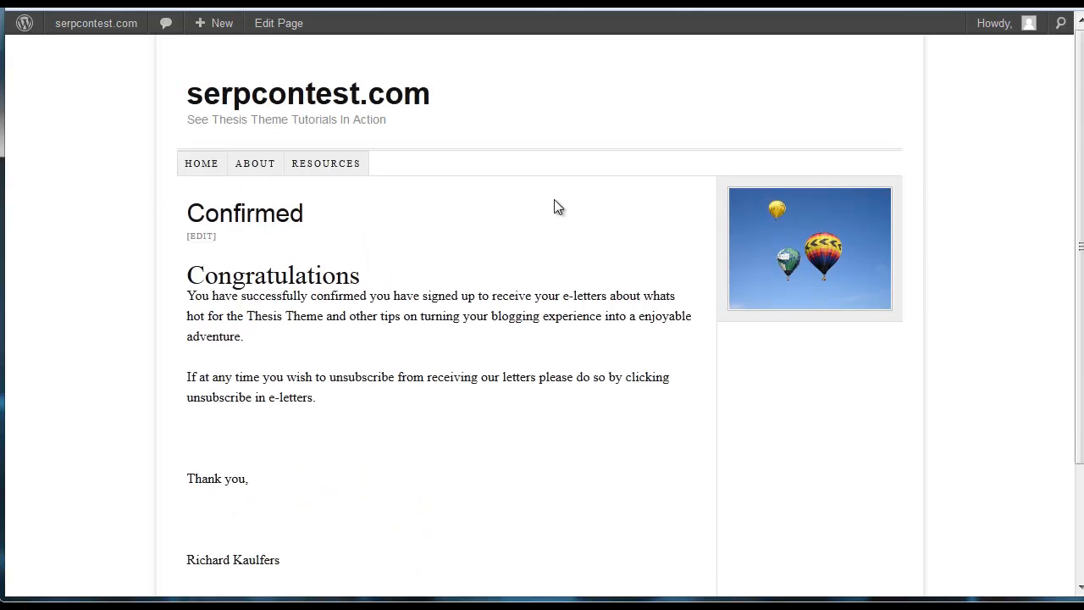
pyautogui.moveTo(529, 174)
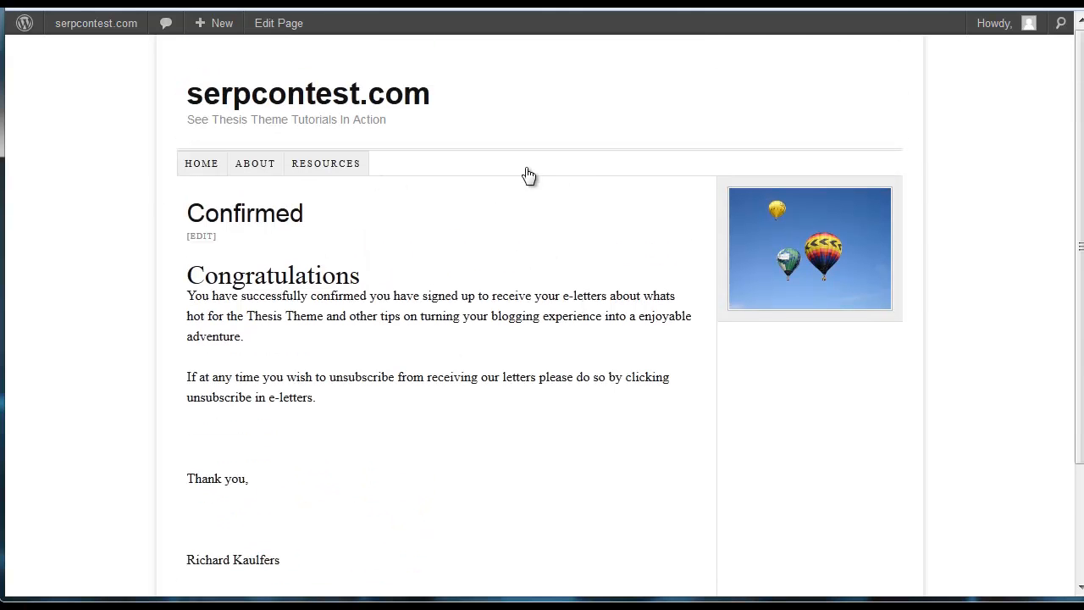
pyautogui.moveTo(569, 173)
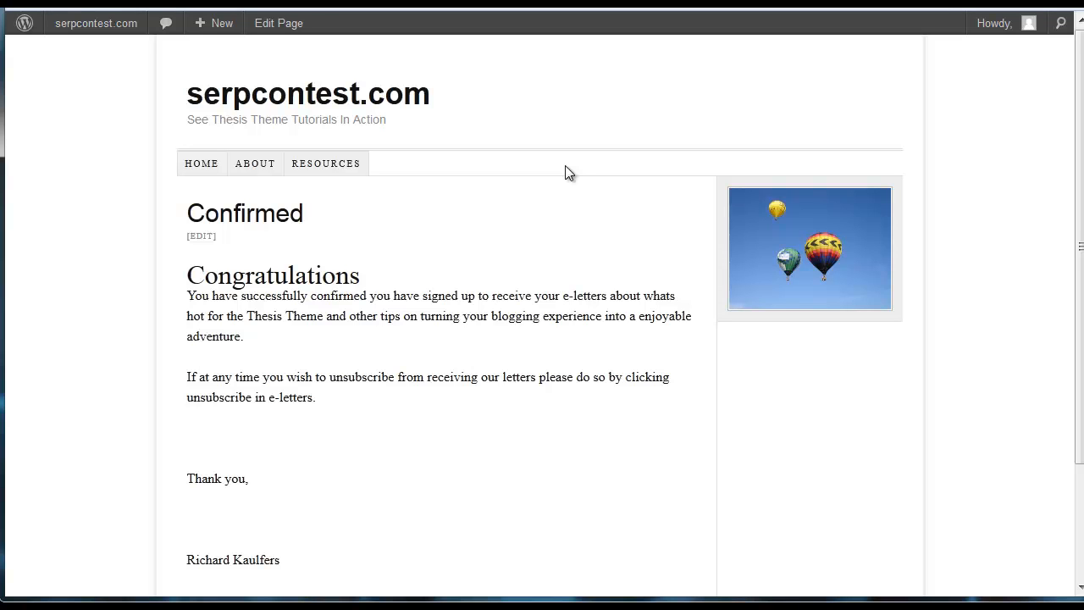